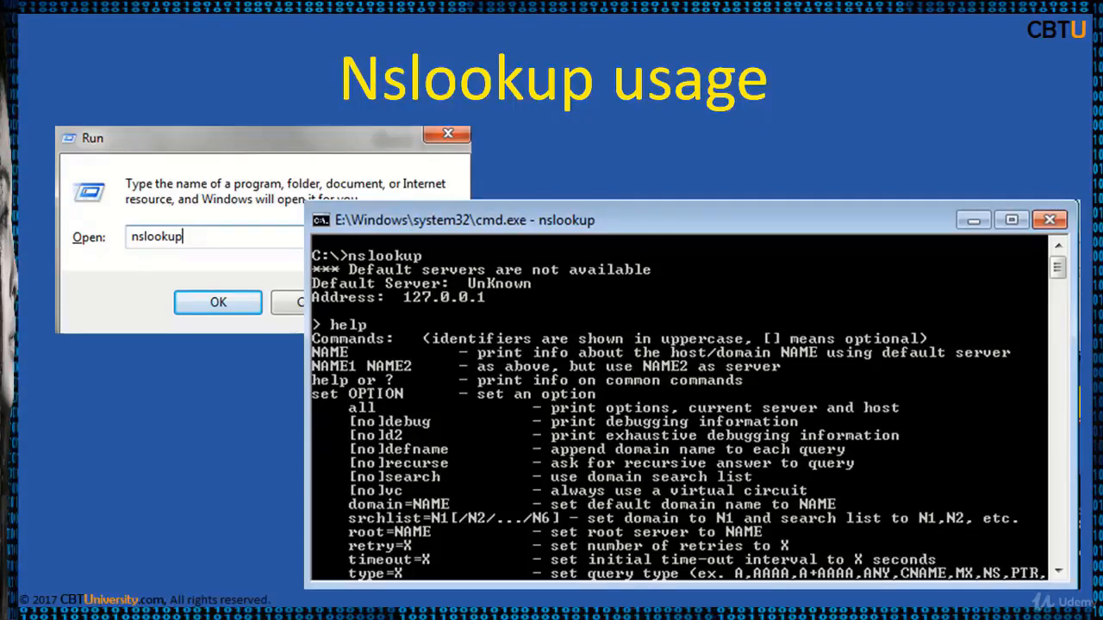
Advance to the slide showing the nslookup example.com addresses and the MX query's SOA details
click(217, 301)
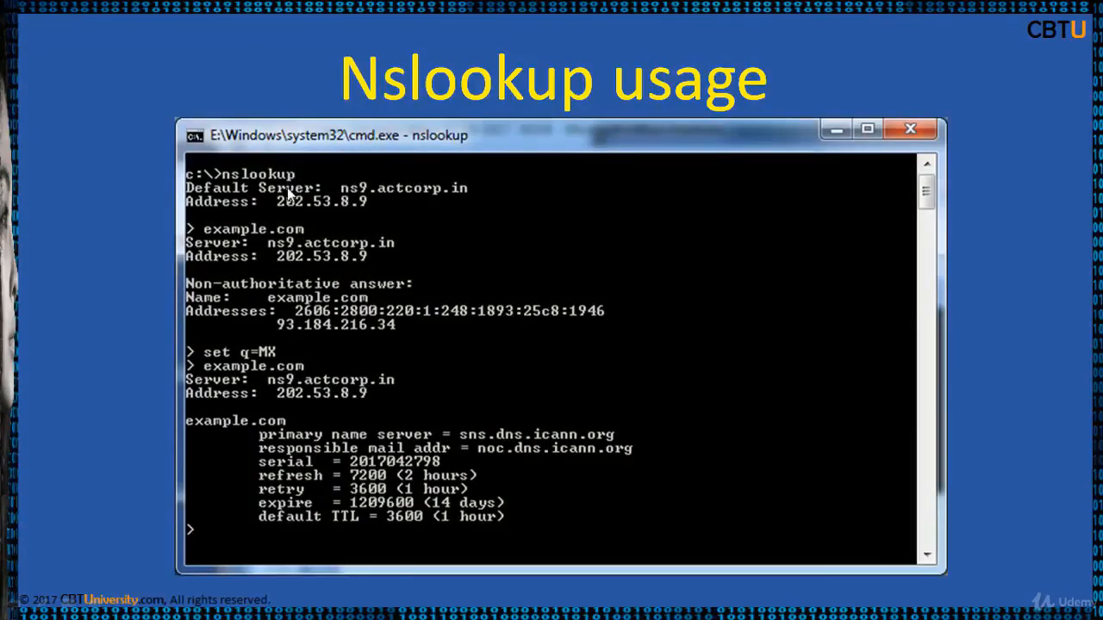
mouse_move(390, 214)
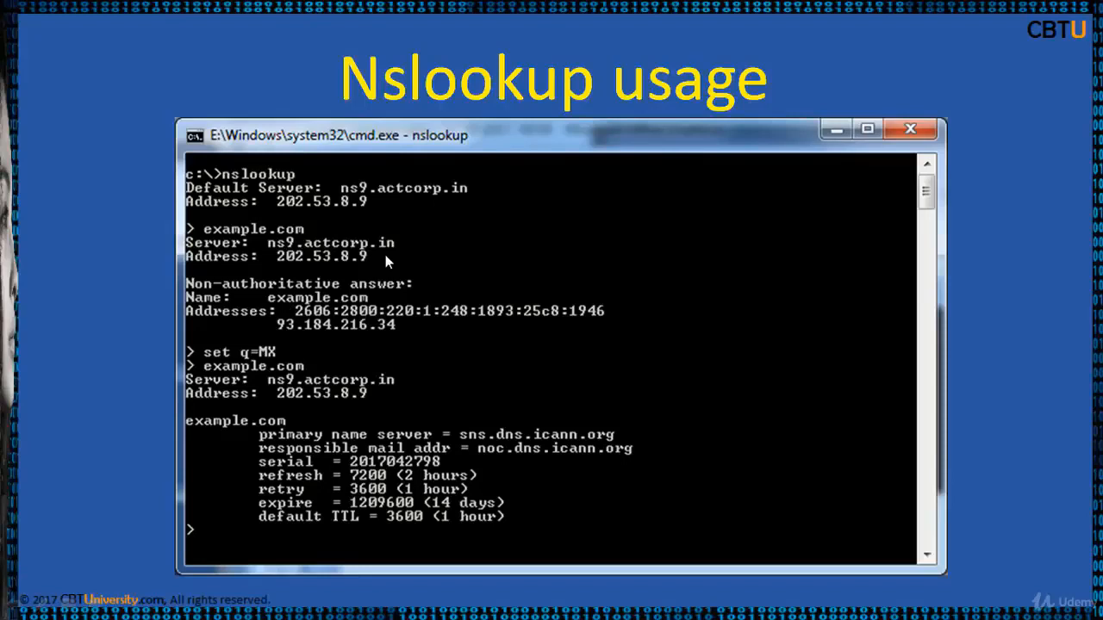
mouse_move(358, 342)
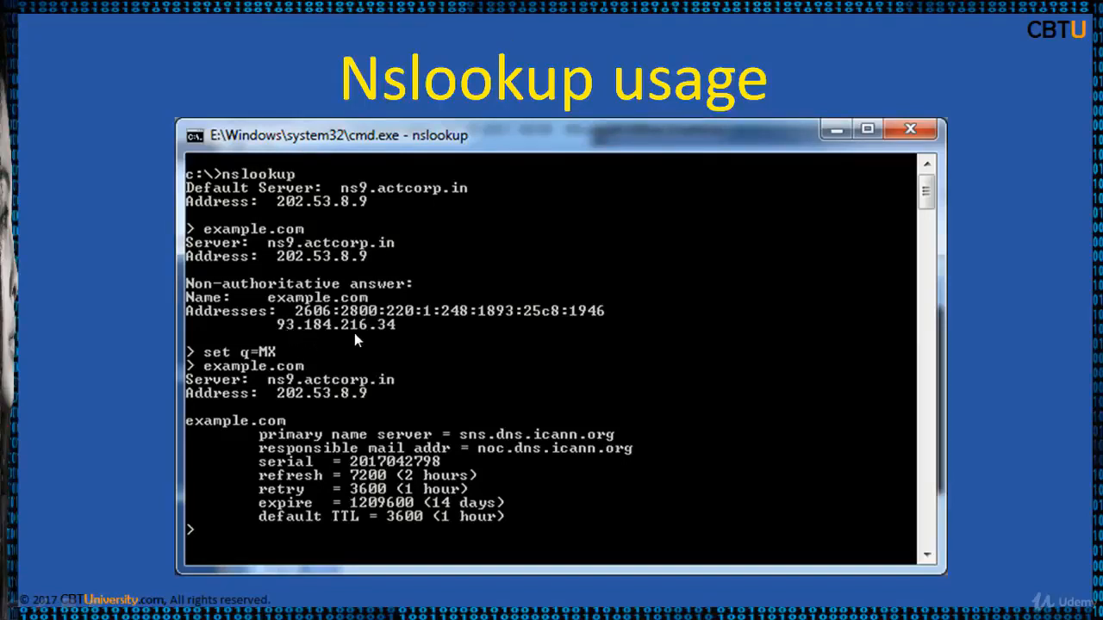
mouse_move(496, 334)
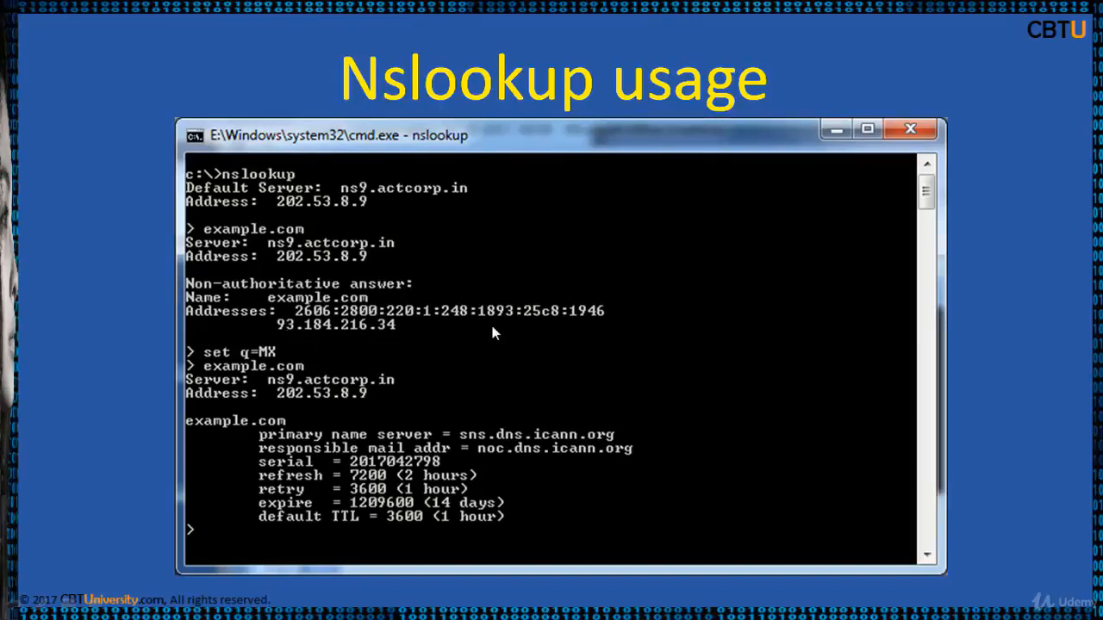
mouse_move(422, 336)
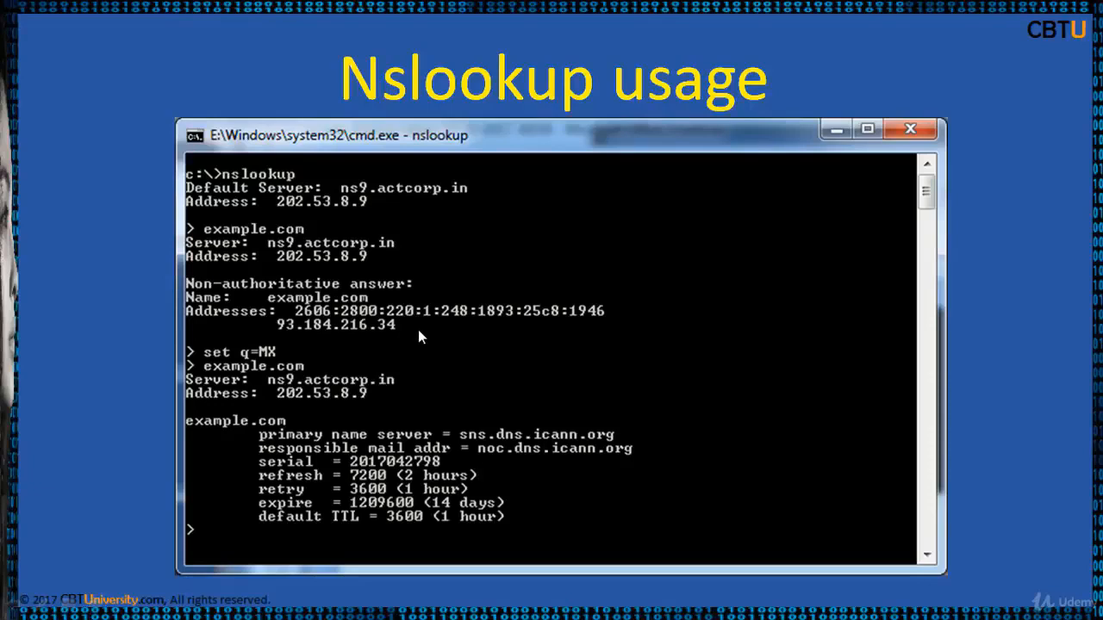